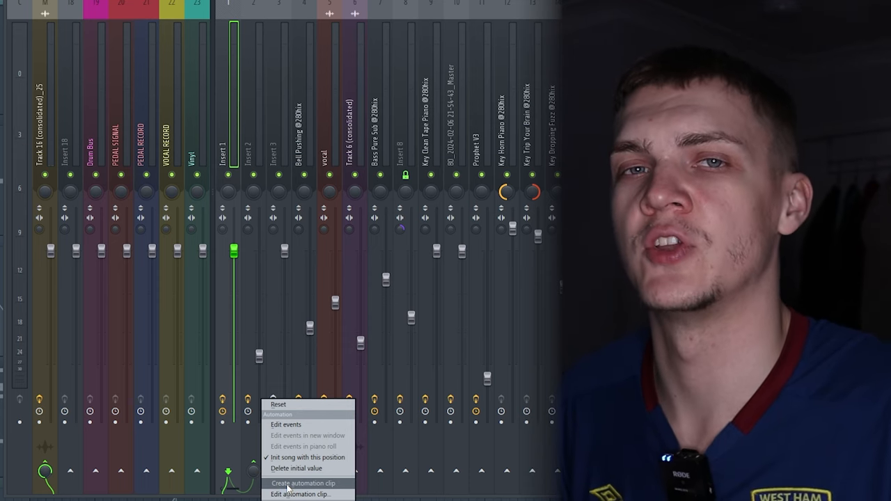
- Create an automation clip from the mixer track knob's context menu
left_click(303, 484)
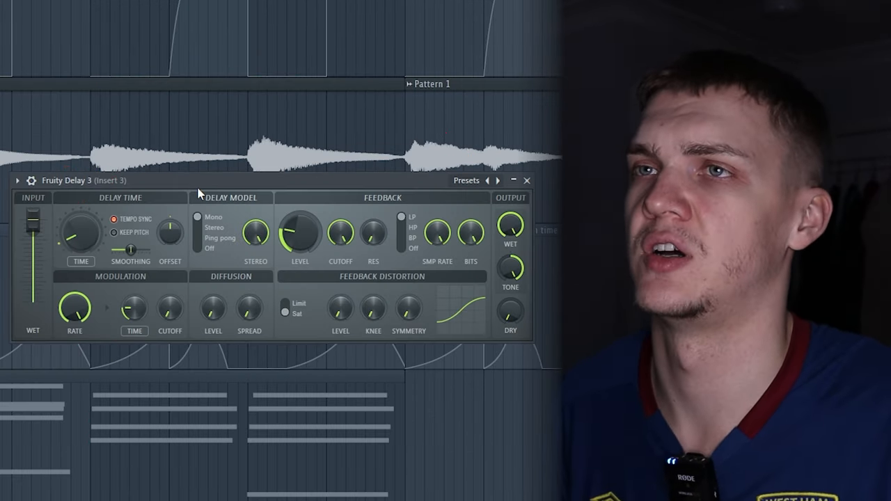
- Bring up the Fruity Delay 3 window on insert 3 to reach its modulation and time knobs
left_click(527, 181)
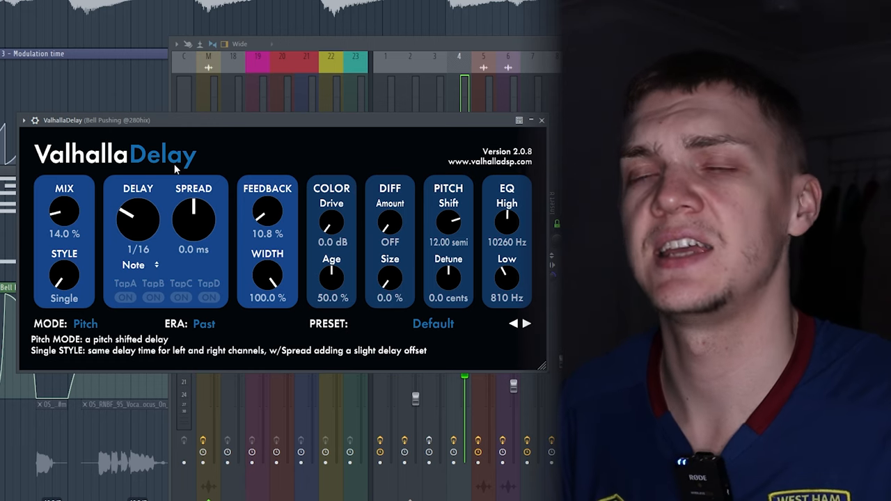
- Automate ValhallaDelay's Delay note on the bell and shape the clip so the 1/16 time sweeps during playback
left_click(85, 323)
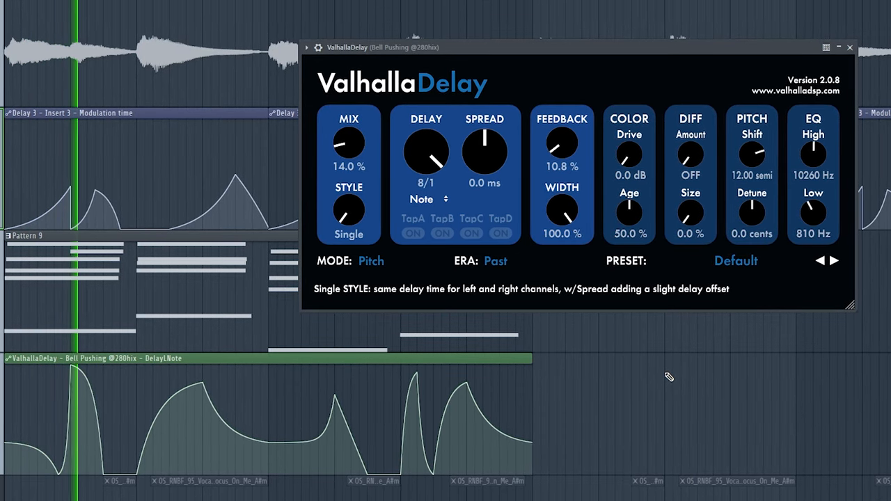
left_click_drag(426, 152, 426, 181)
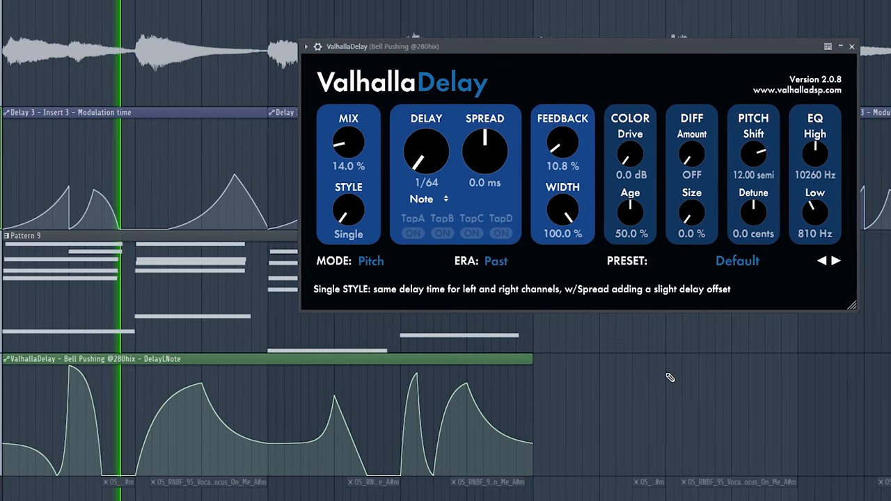
left_click_drag(426, 150, 426, 132)
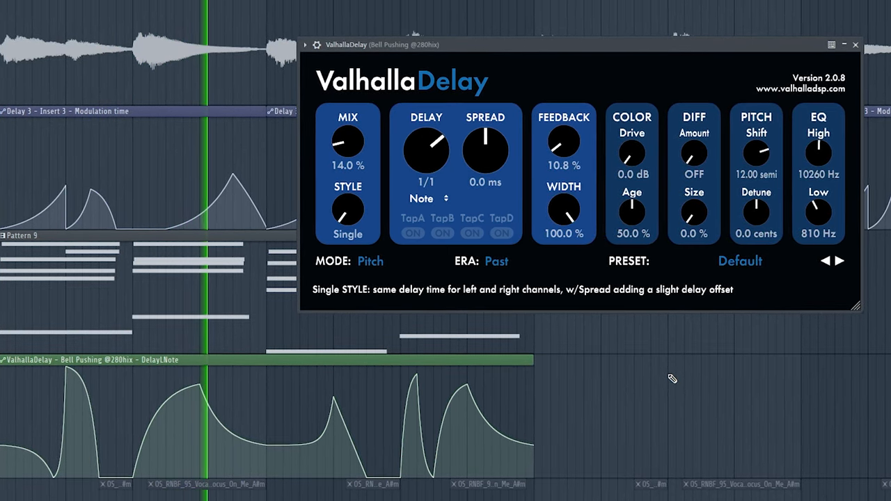
left_click_drag(426, 150, 427, 164)
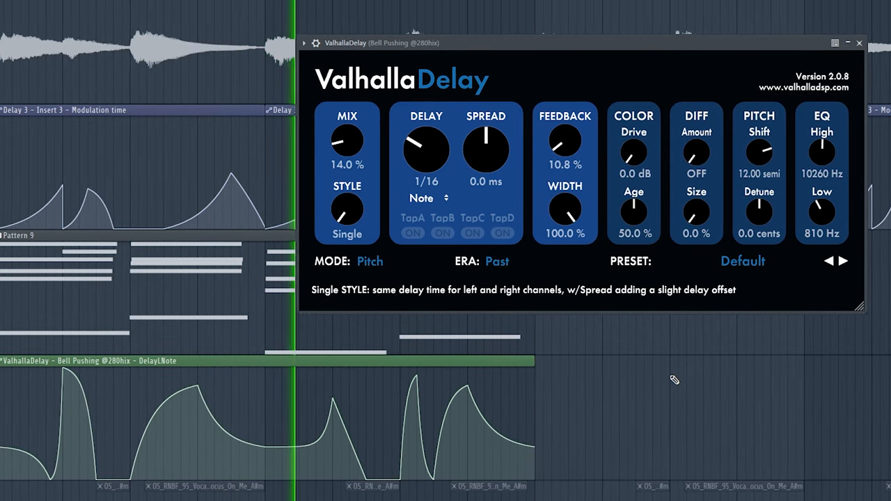
left_click_drag(426, 147, 426, 125)
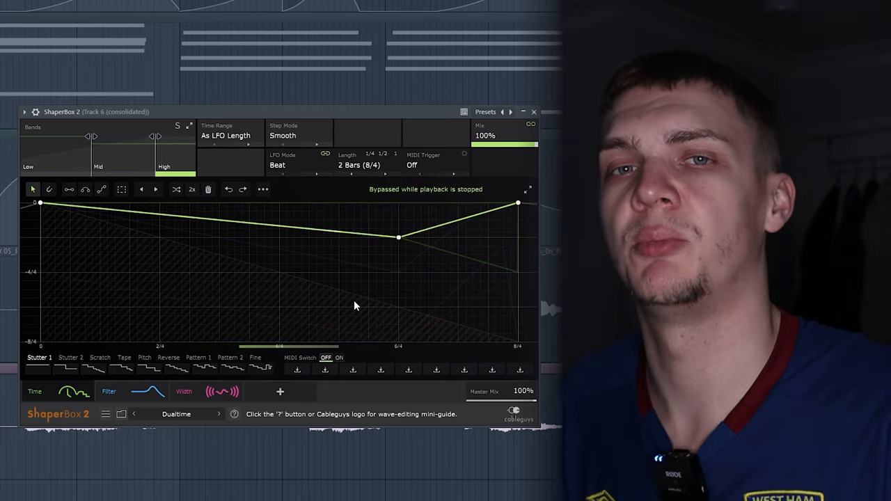
mouse_move(390, 284)
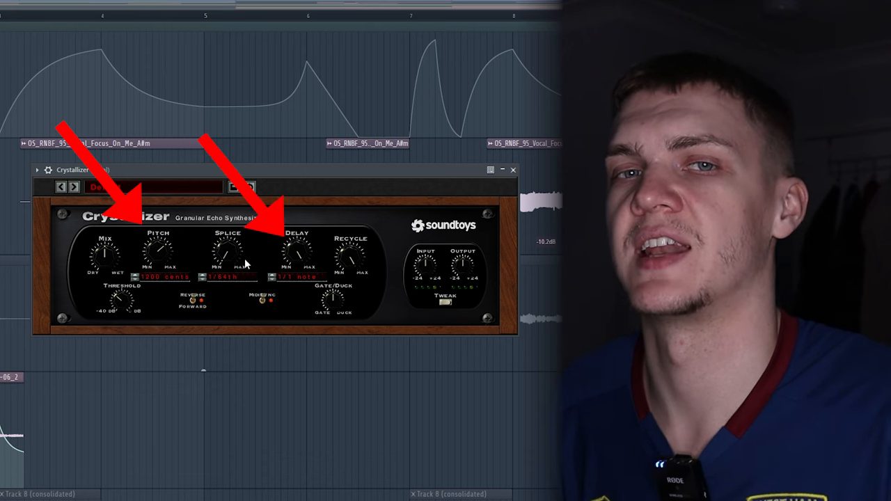
- Bring up the Soundtoys Crystallizer window to reach its Pitch and Delay knobs
left_click(513, 170)
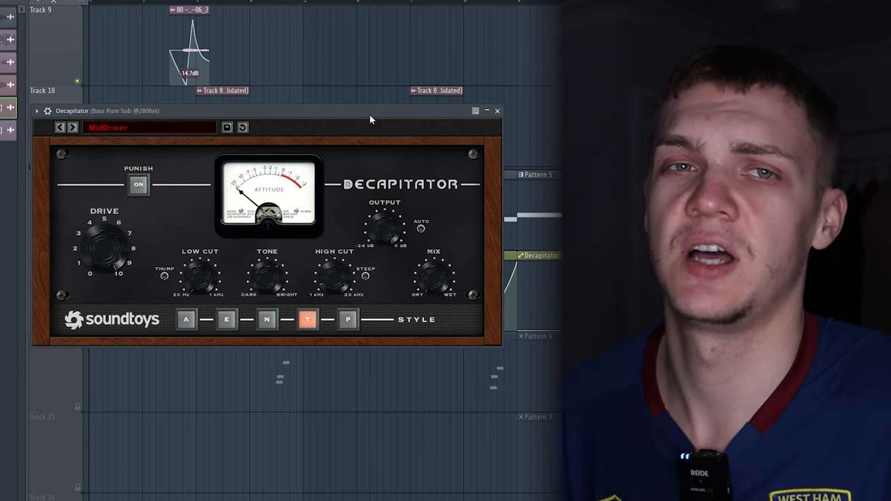
- Bring up Soundtoys Decapitator on the bass sub channel
left_click(497, 111)
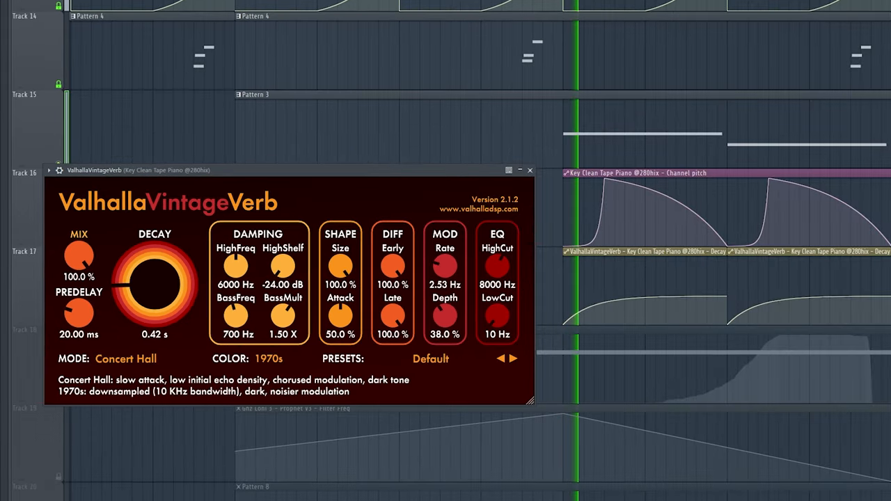
- Turn ValhallaVintageVerb's Decay on the tape piano from about 0.4 s up to nearly 4 s
left_click_drag(154, 279, 161, 237)
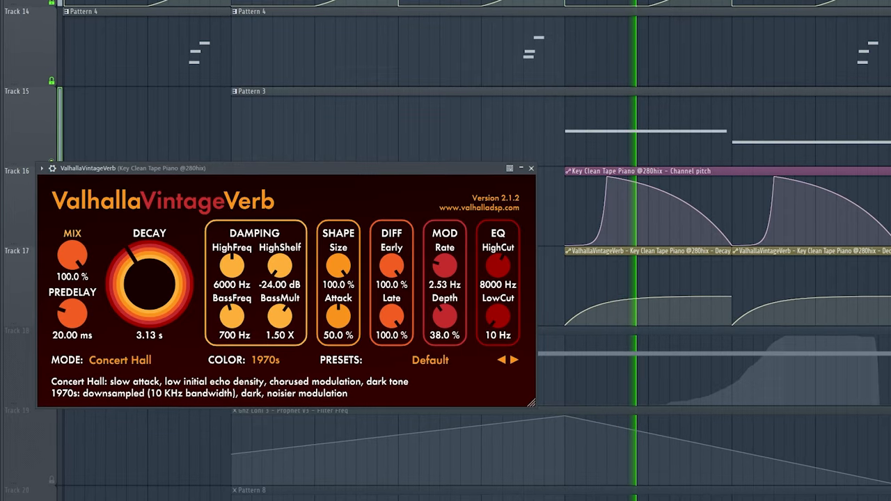
left_click_drag(149, 286, 149, 271)
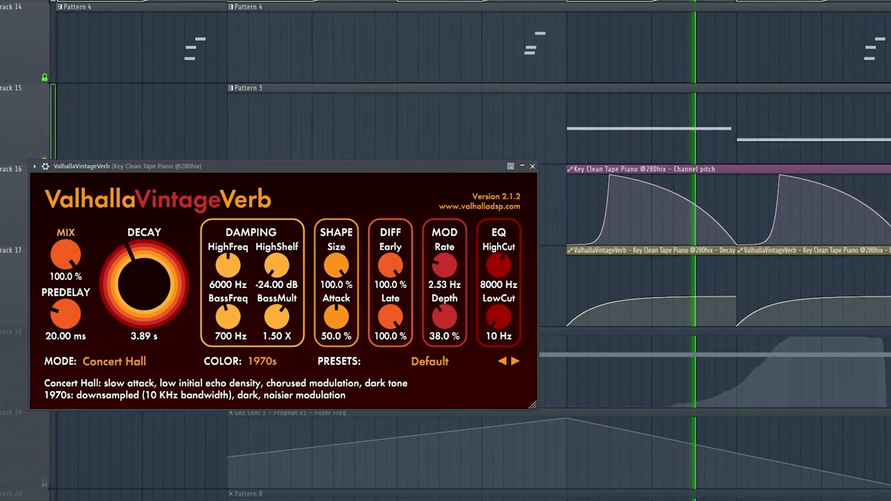
left_click_drag(145, 286, 145, 327)
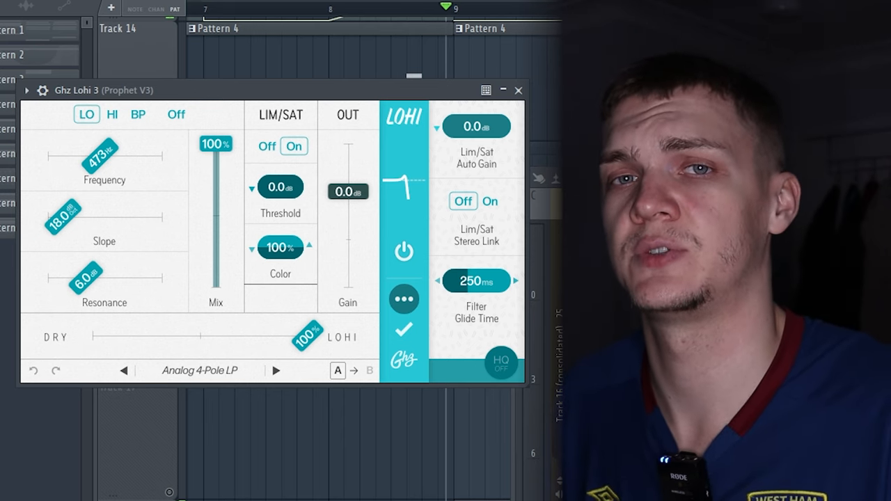
- Create an automation clip for Ghz Lohi 3's Frequency on the Prophet V3 track
left_click(518, 91)
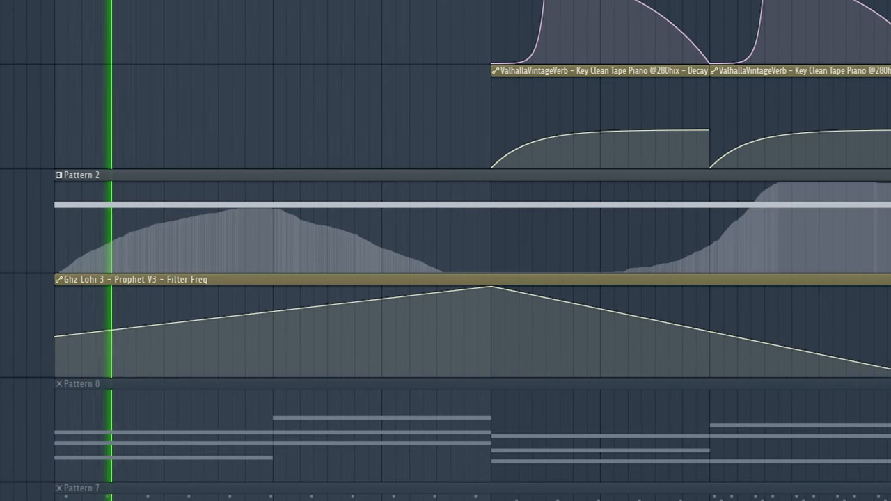